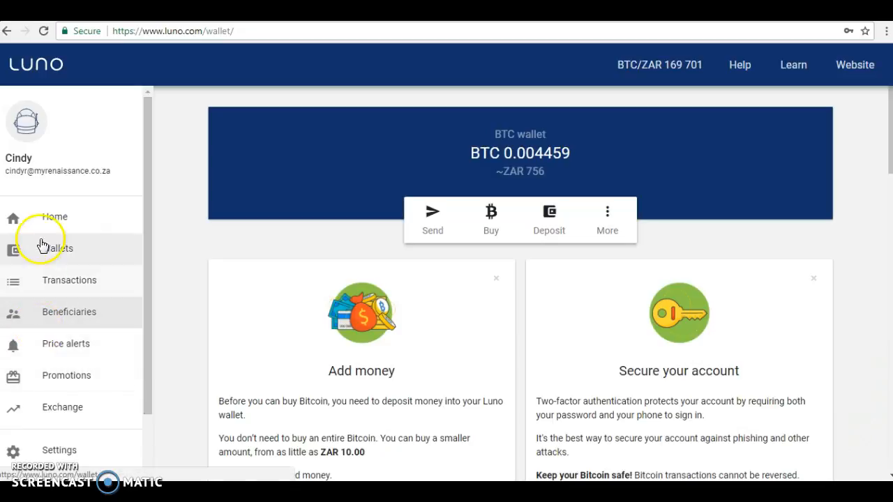
mouse_move(180, 251)
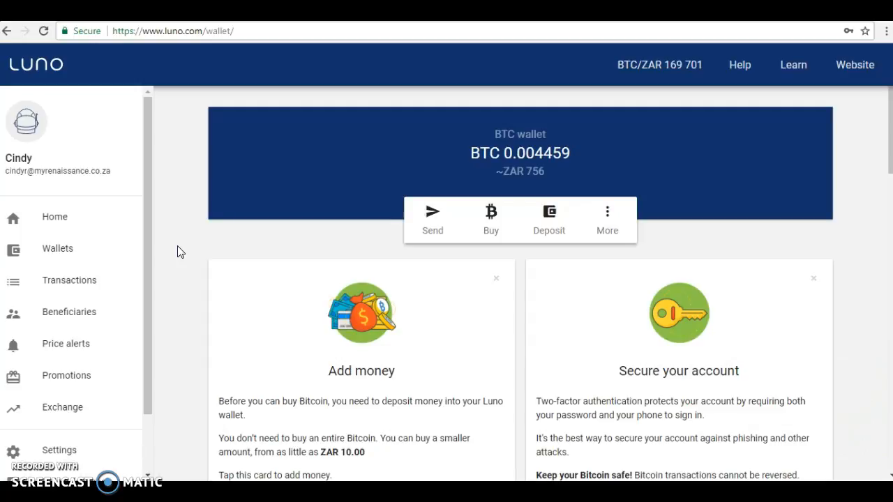
mouse_move(162, 251)
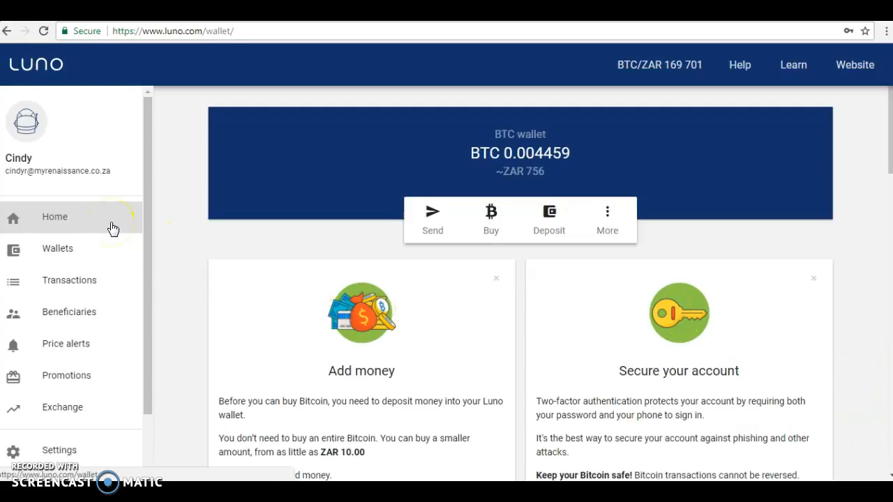
mouse_move(128, 212)
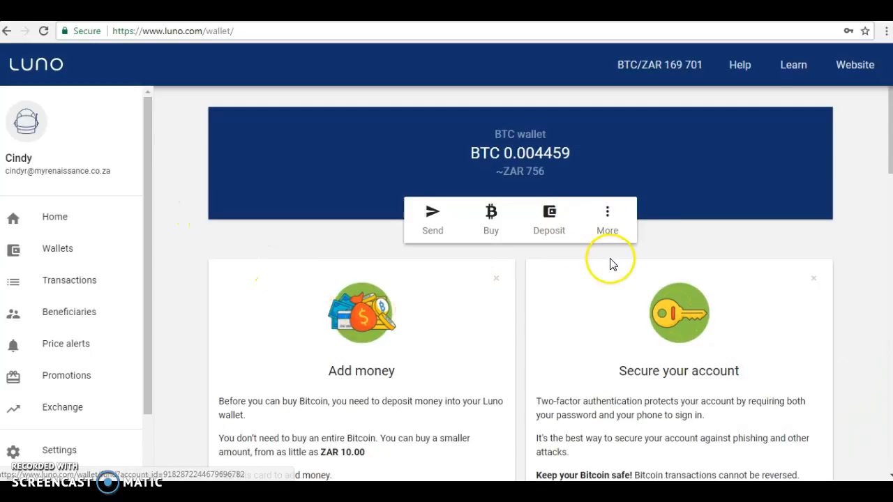
mouse_move(607, 220)
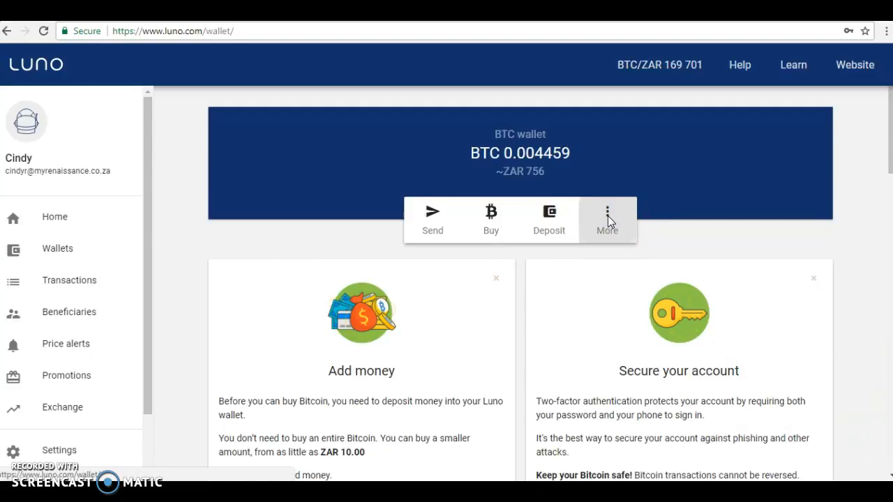
Choose Receive Bitcoin from the BTC wallet's More actions menu
click(607, 221)
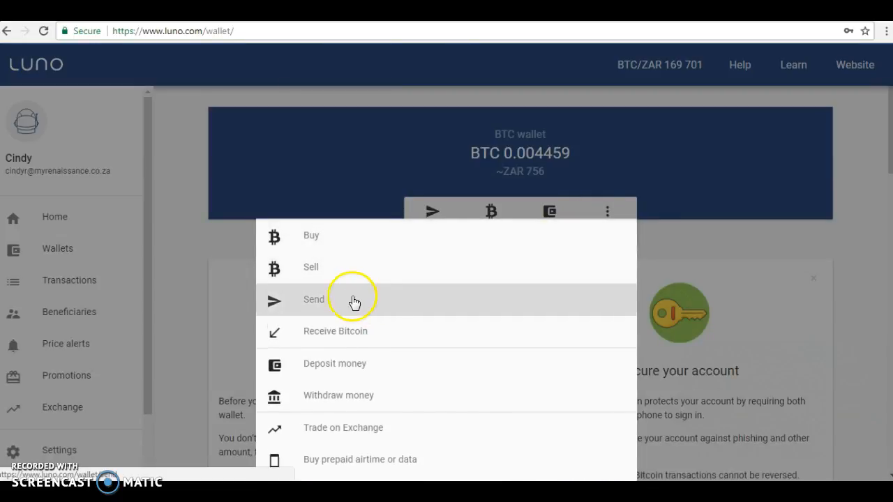
mouse_move(368, 266)
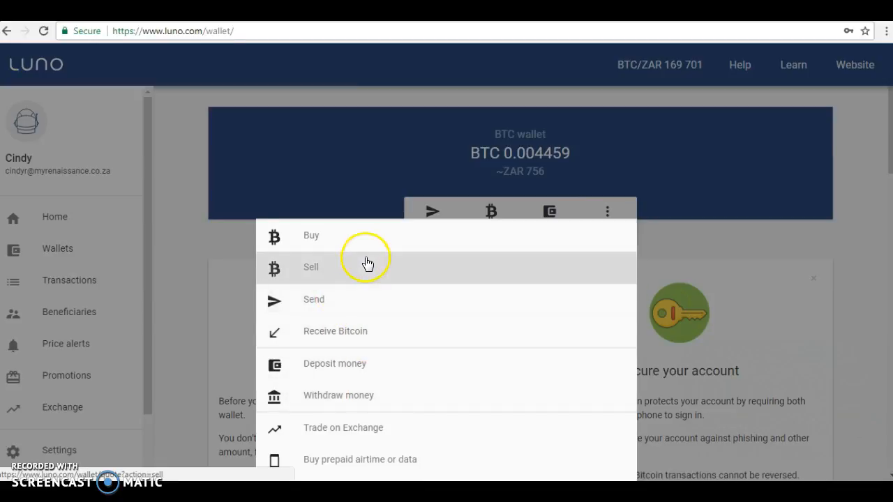
mouse_move(384, 331)
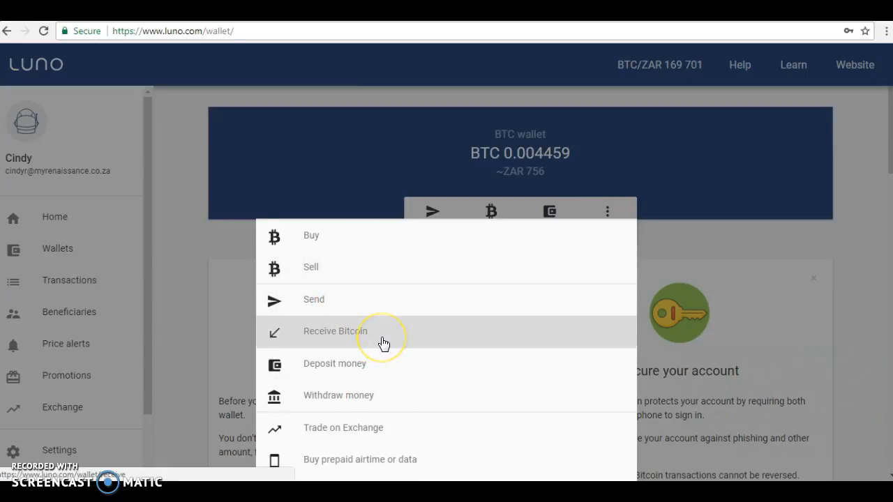
mouse_move(382, 343)
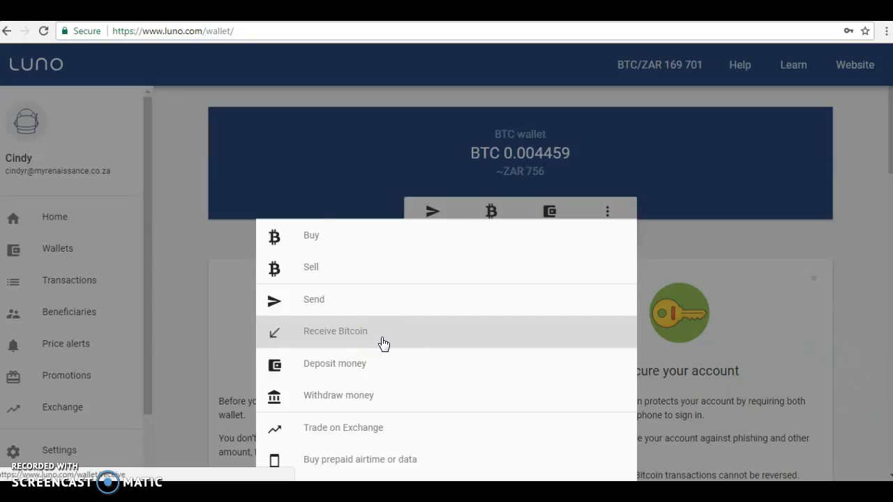
click(335, 330)
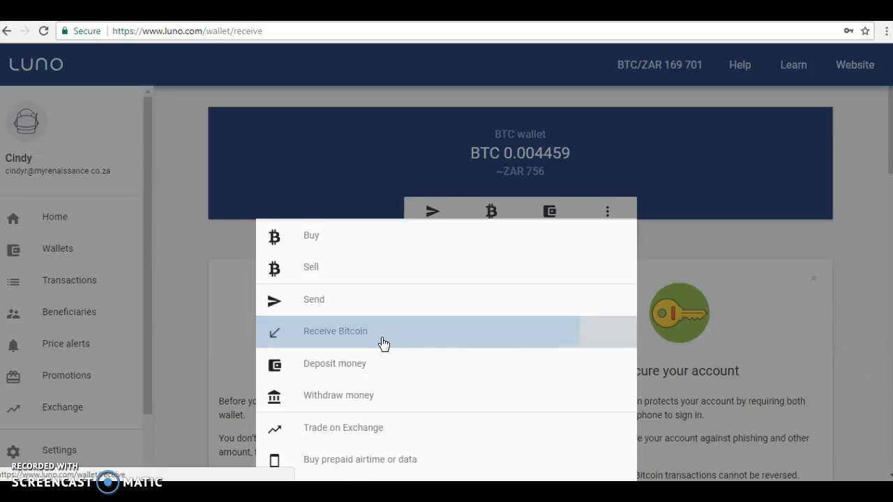
View the Bitcoin receiving address, then return to the wallet Home overview
click(335, 331)
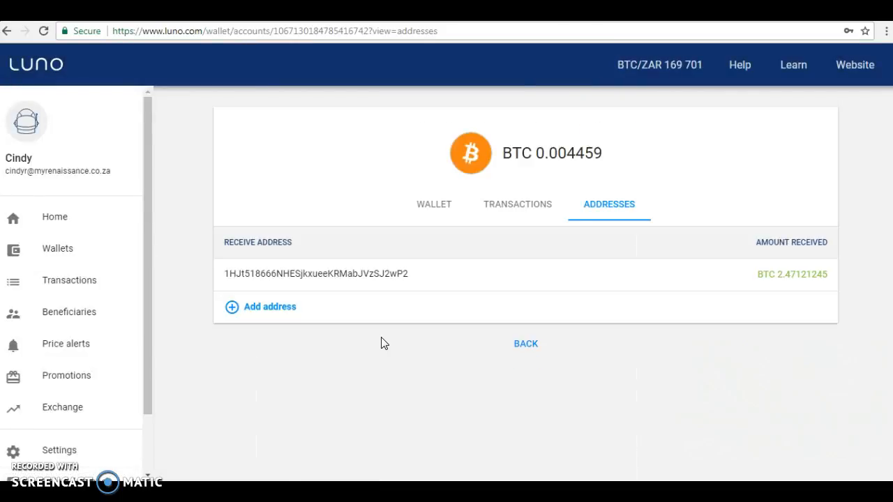
mouse_move(379, 341)
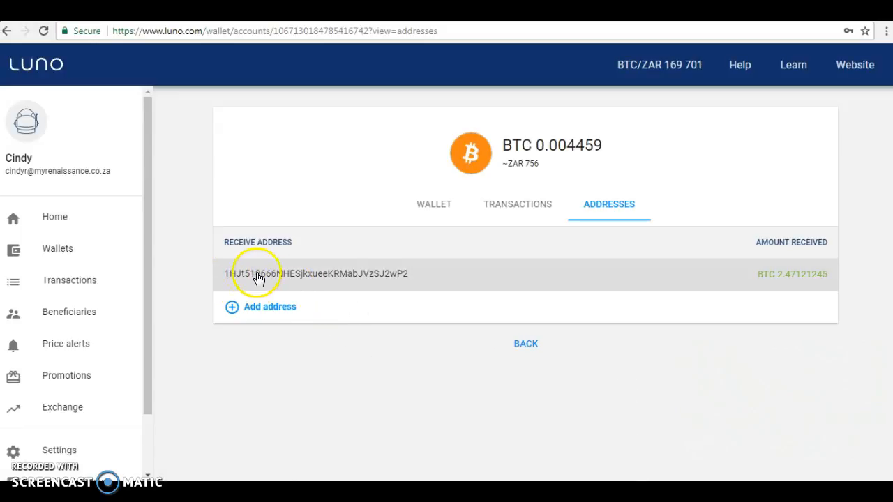
mouse_move(445, 284)
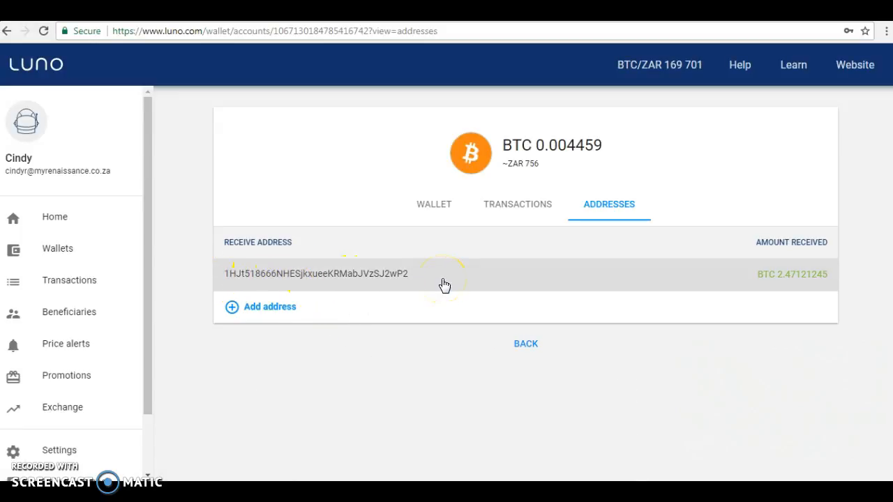
mouse_move(310, 274)
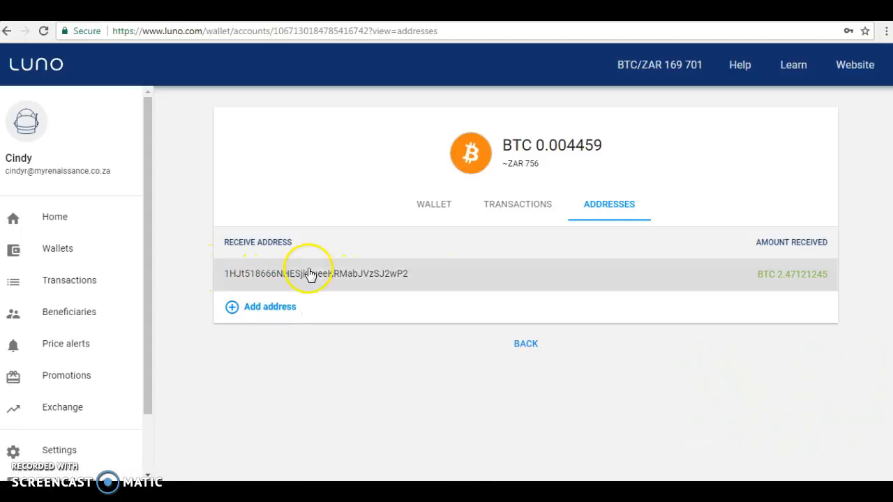
mouse_move(396, 280)
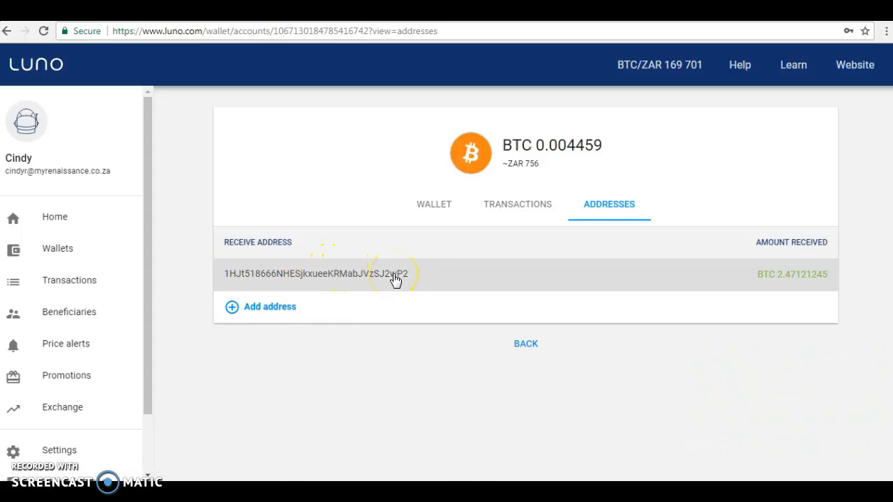
mouse_move(190, 226)
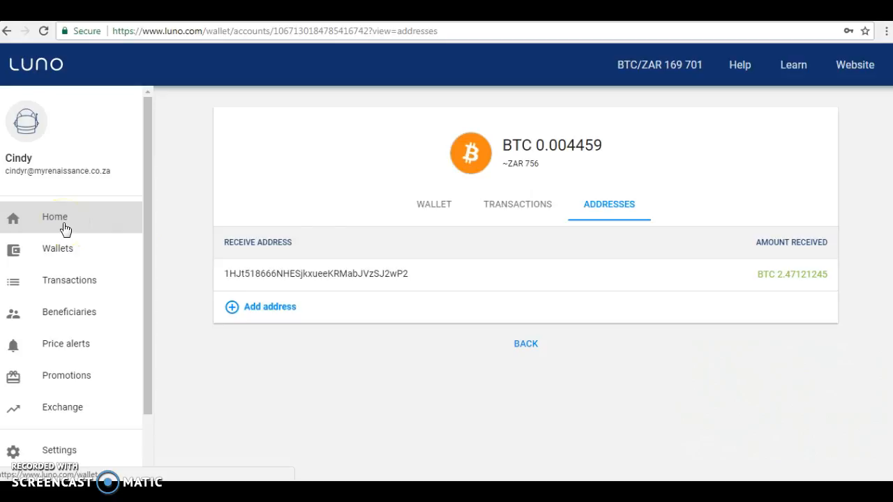
click(54, 217)
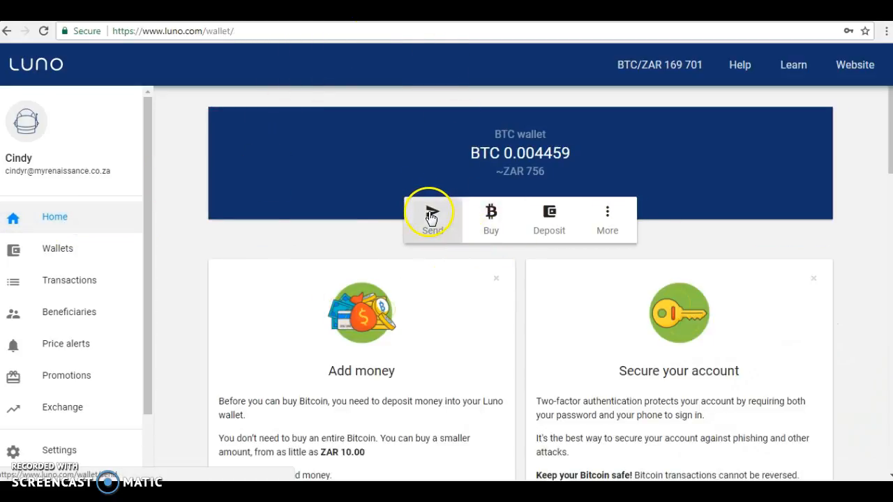
Start a Send from the BTC wallet balance
click(433, 220)
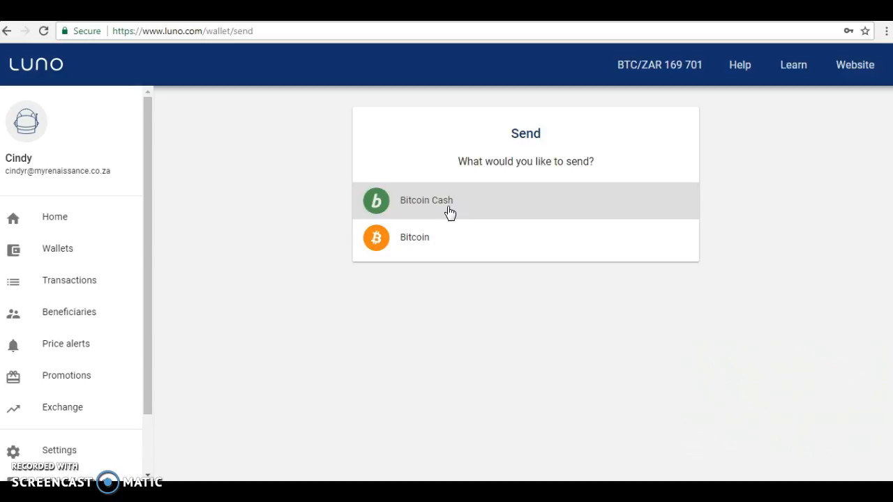
mouse_move(427, 262)
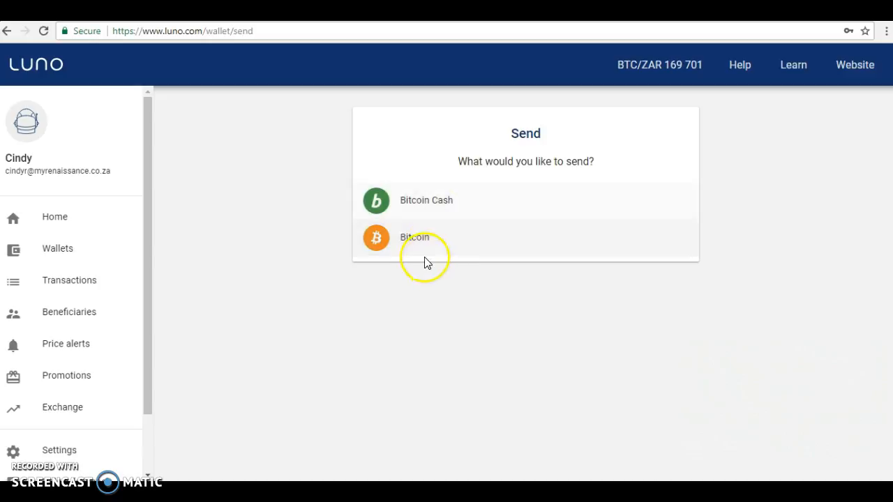
Choose Bitcoin to send and paste the copied Bitcoin address as the recipient
click(415, 237)
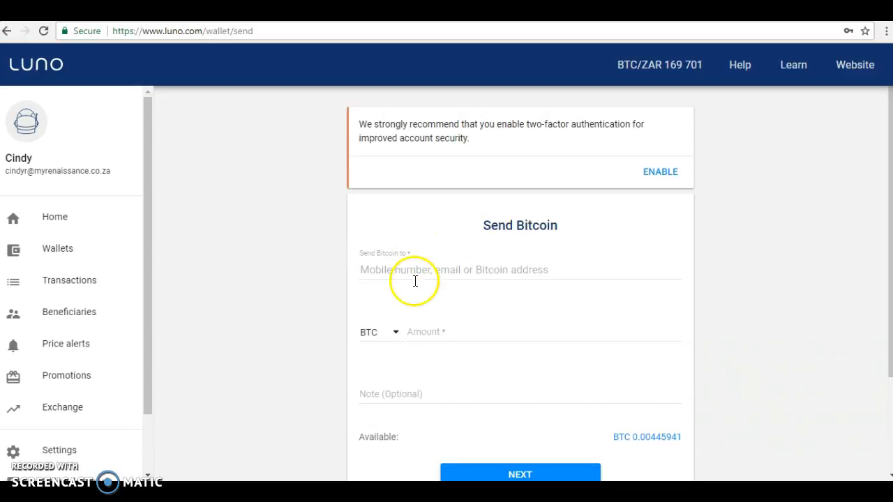
mouse_move(448, 271)
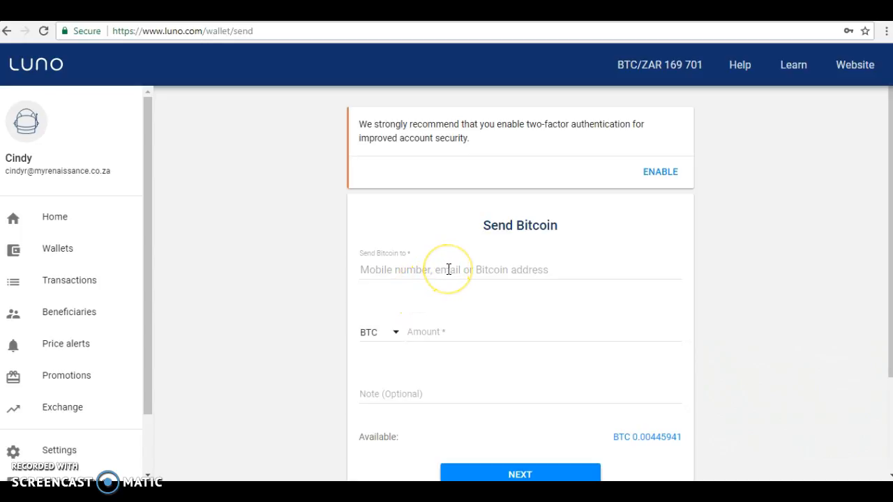
click(453, 270)
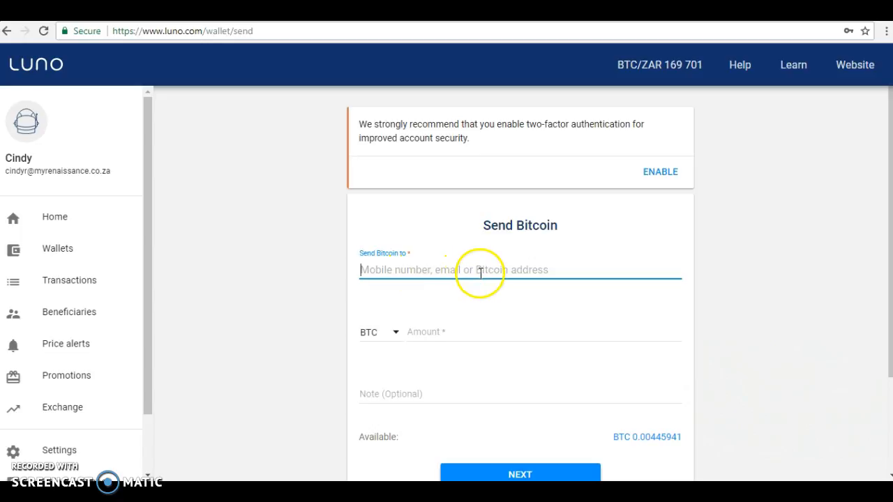
right_click(440, 271)
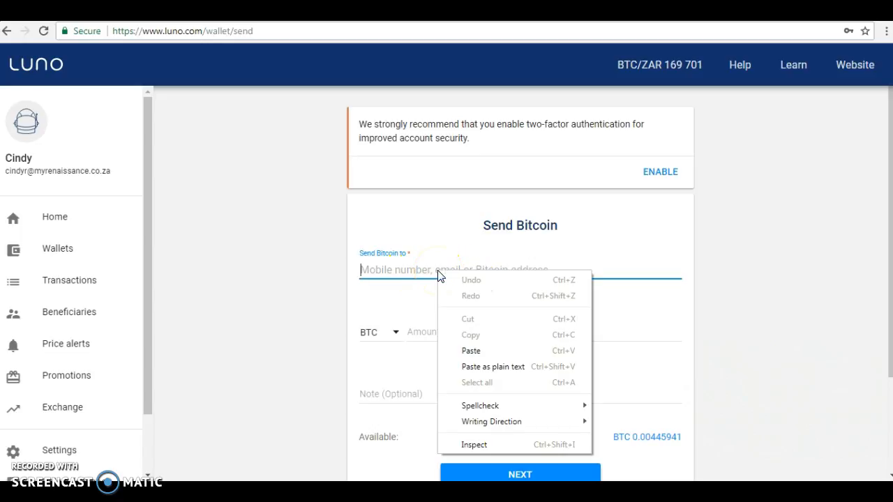
click(472, 350)
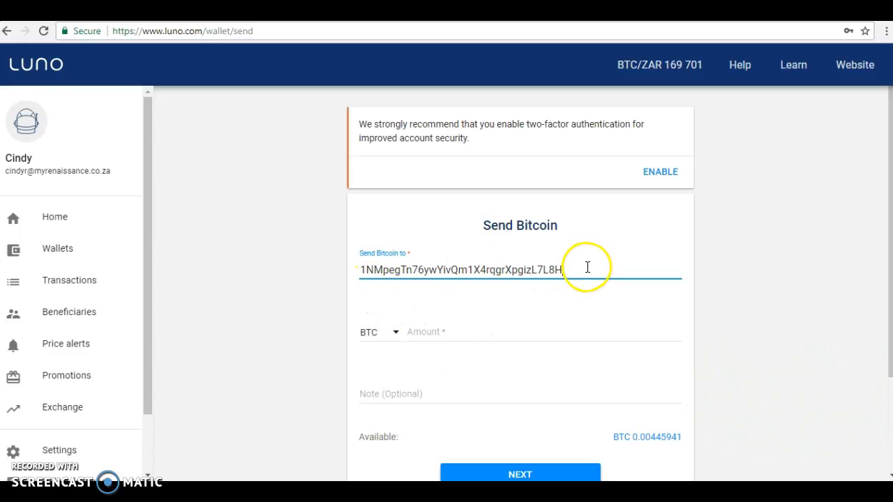
mouse_move(398, 339)
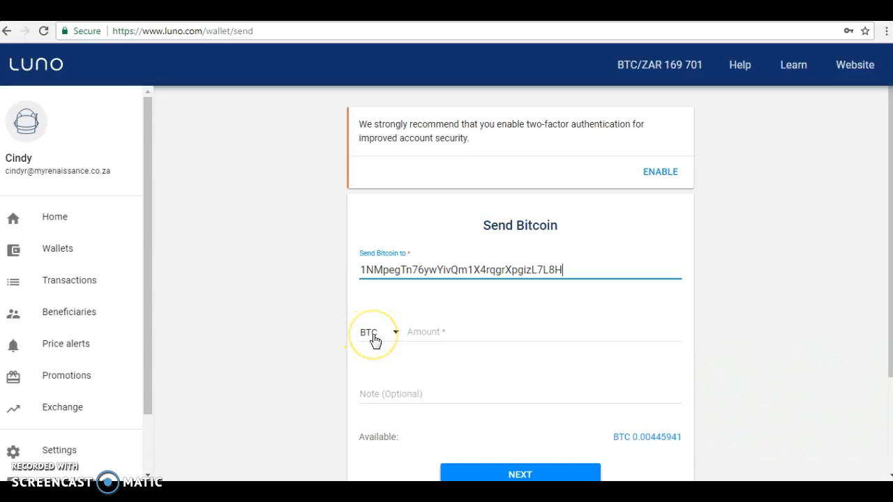
mouse_move(398, 339)
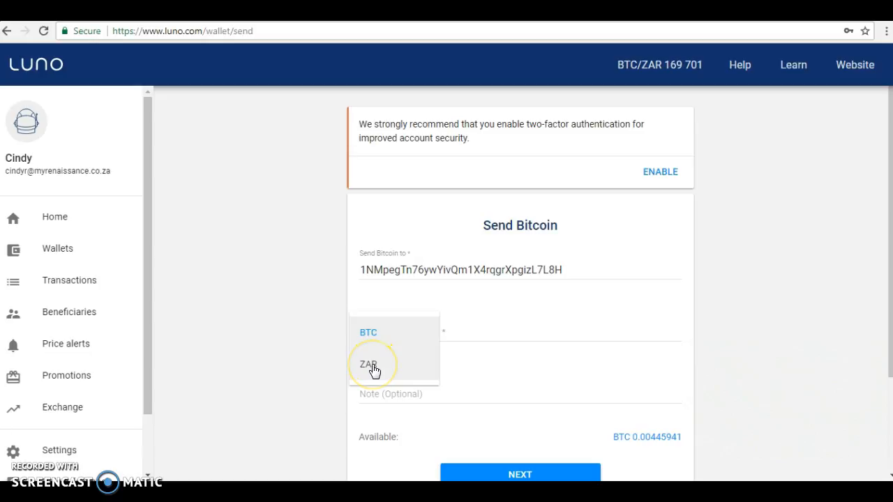
Enter an amount of 365 in ZAR and add the note 'ShaLaure'
click(368, 364)
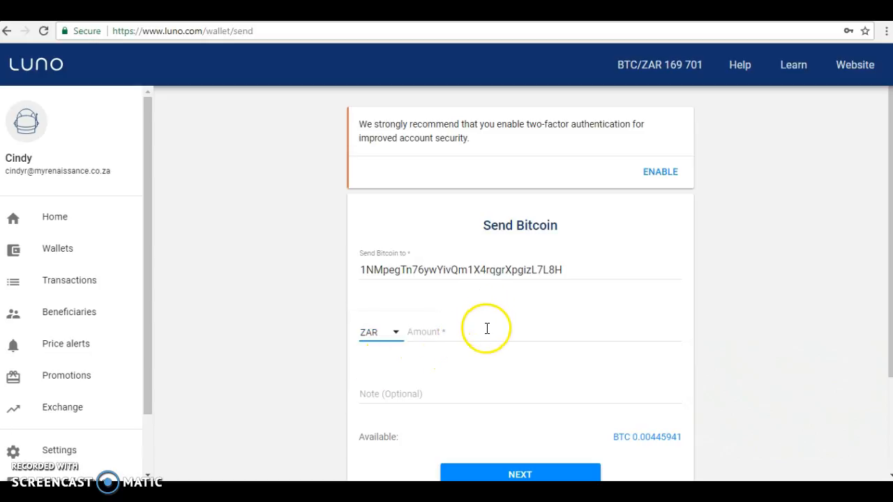
text(3)
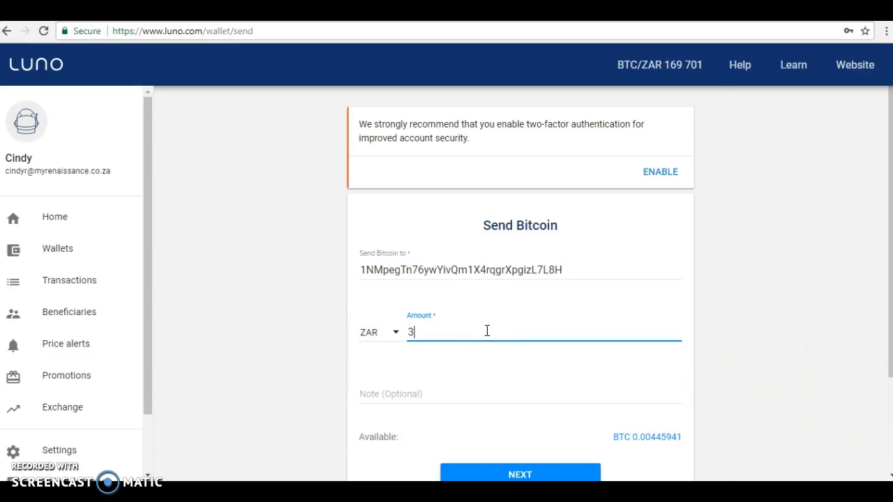
text(65)
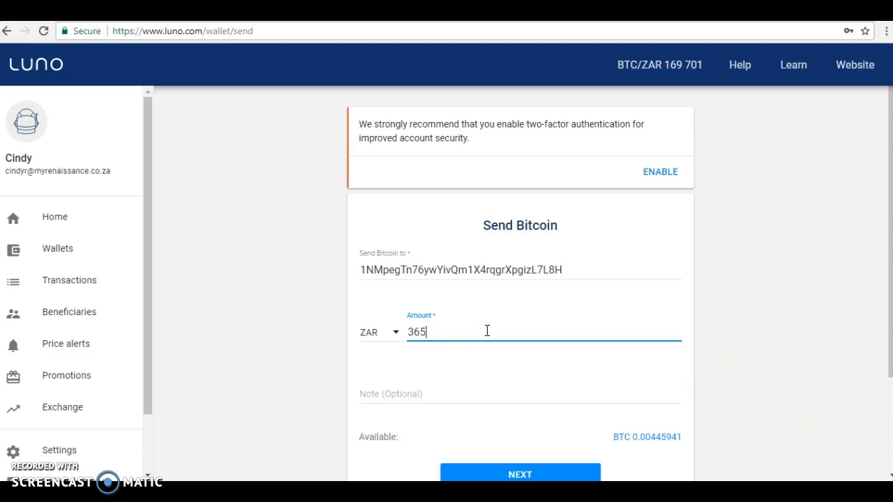
mouse_move(480, 358)
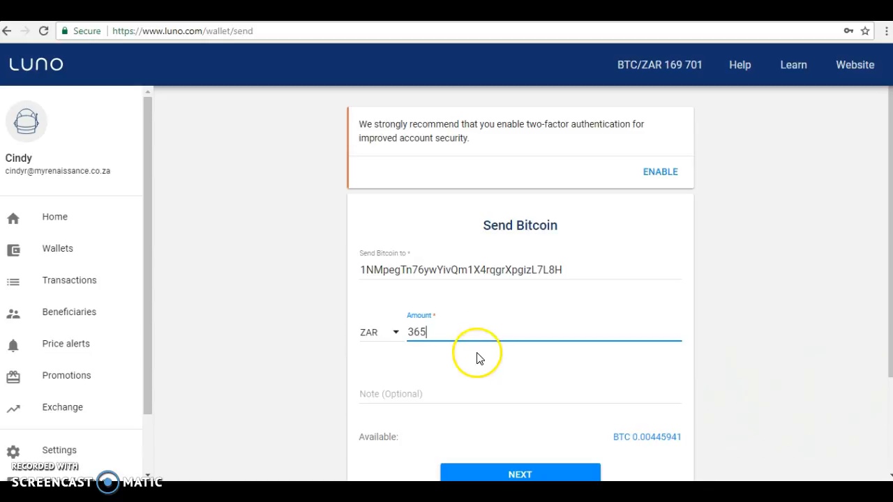
scroll(down, 3)
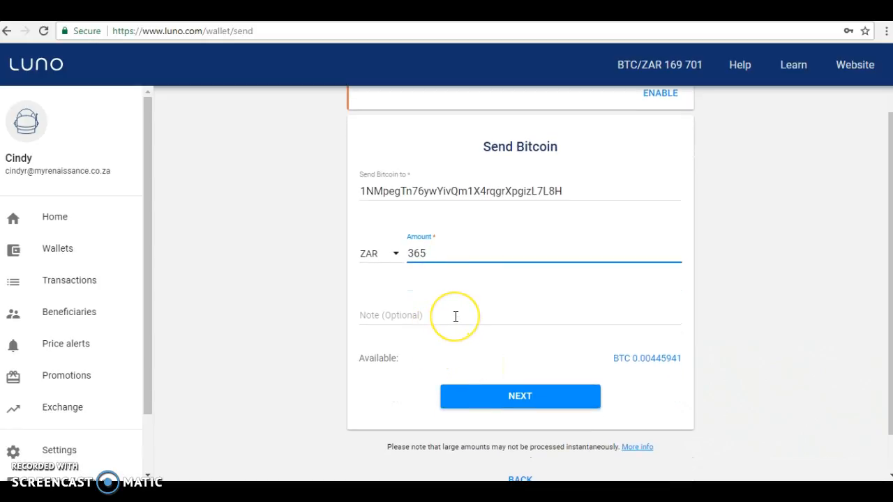
text(S)
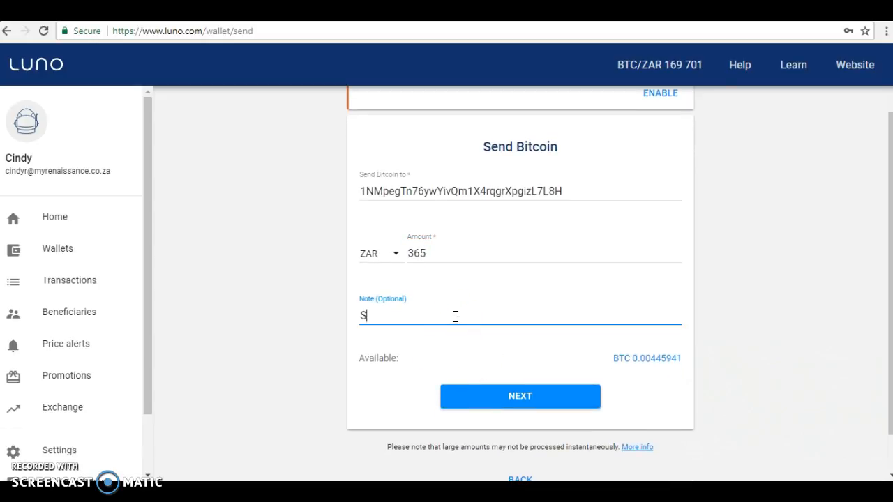
text(ha)
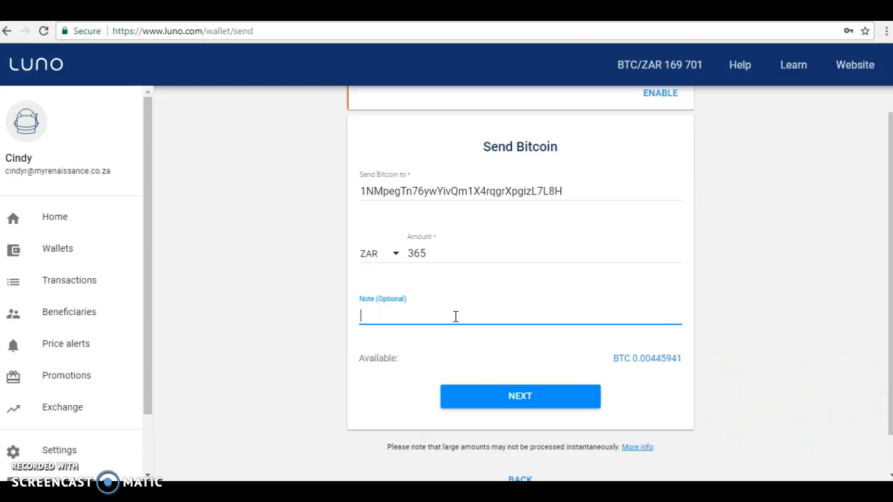
text(Lauren Shake)
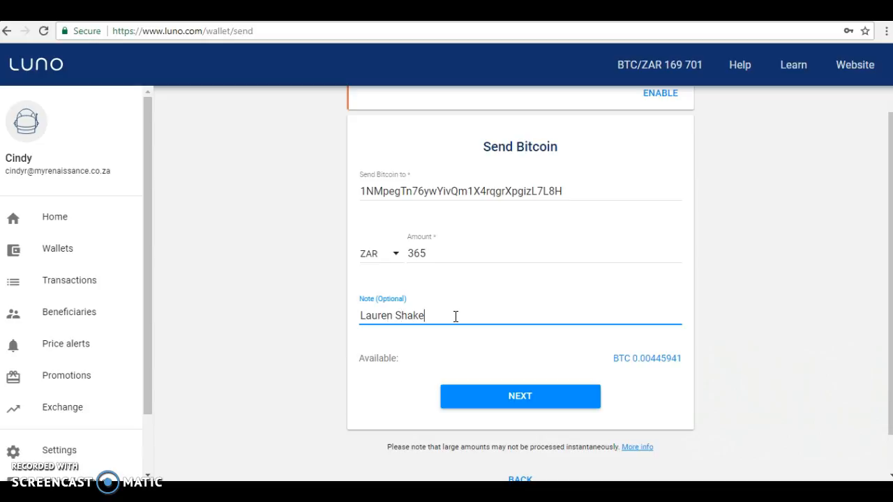
mouse_move(529, 362)
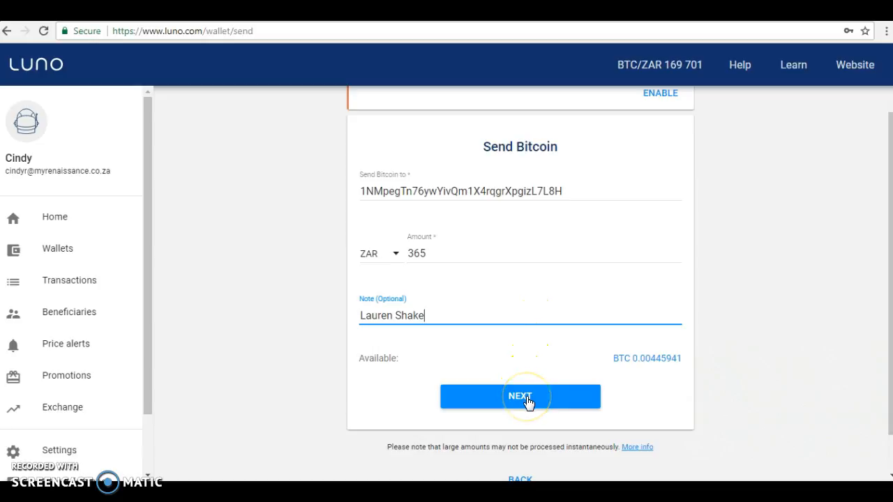
Review and confirm the send of BTC 0.00215085 (~ZAR 365)
click(519, 396)
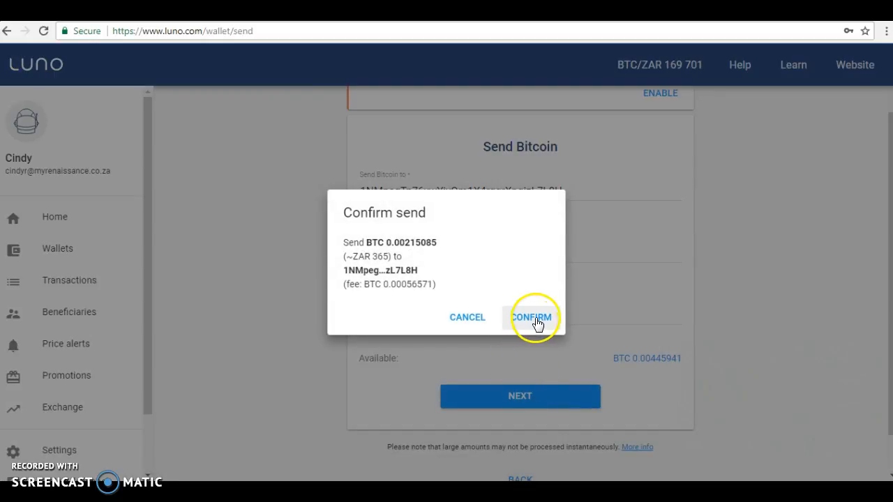
click(532, 318)
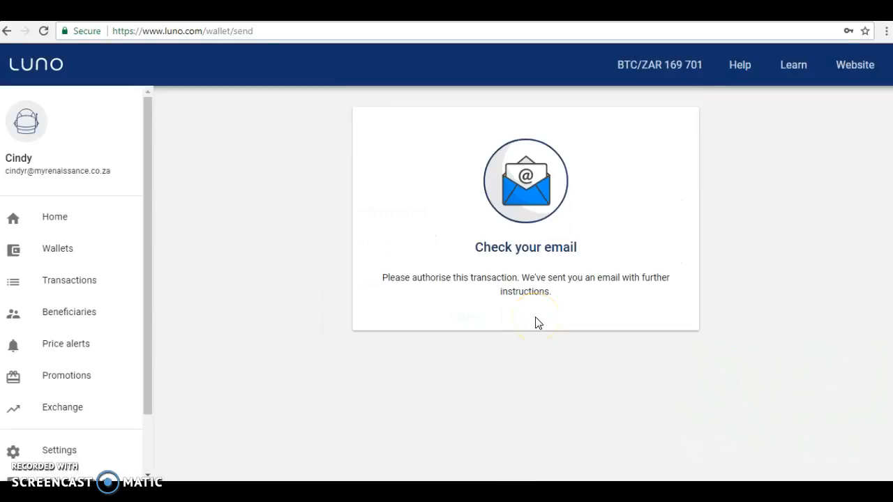
mouse_move(491, 308)
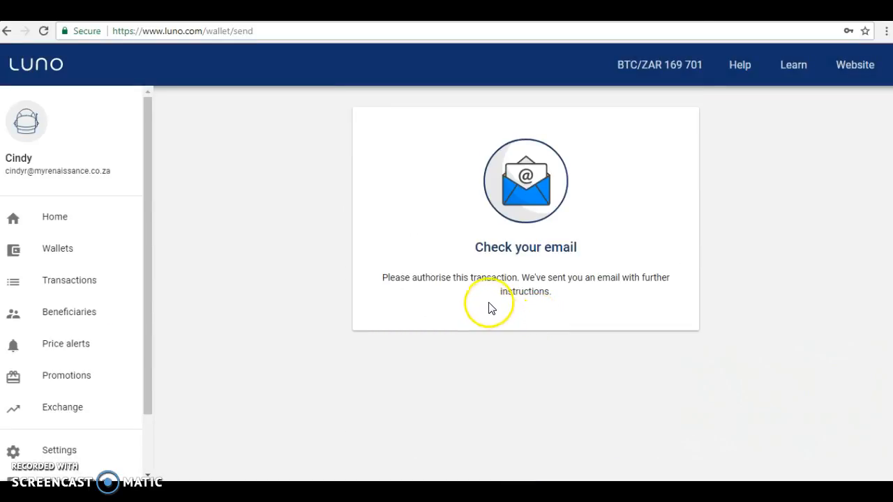
mouse_move(621, 293)
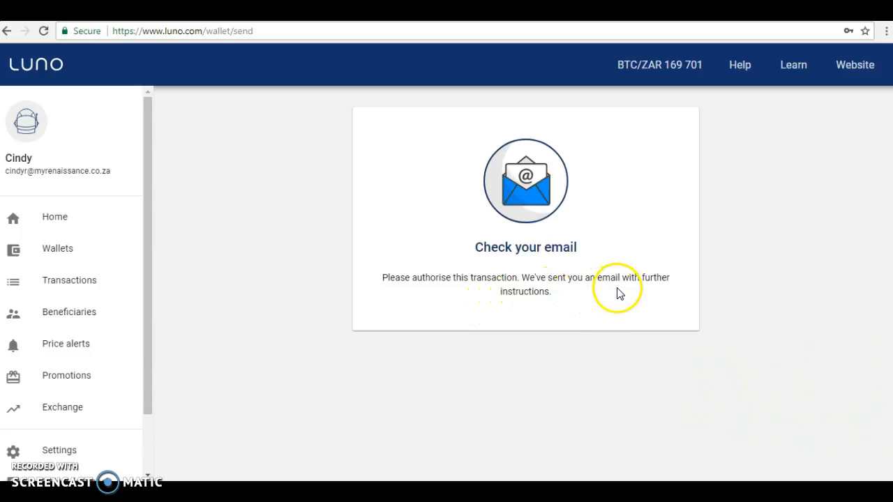
mouse_move(613, 308)
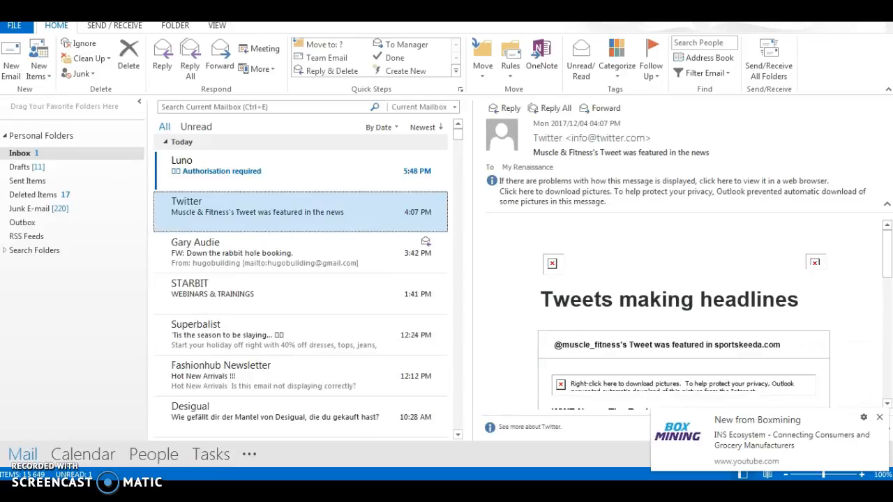
mouse_move(170, 170)
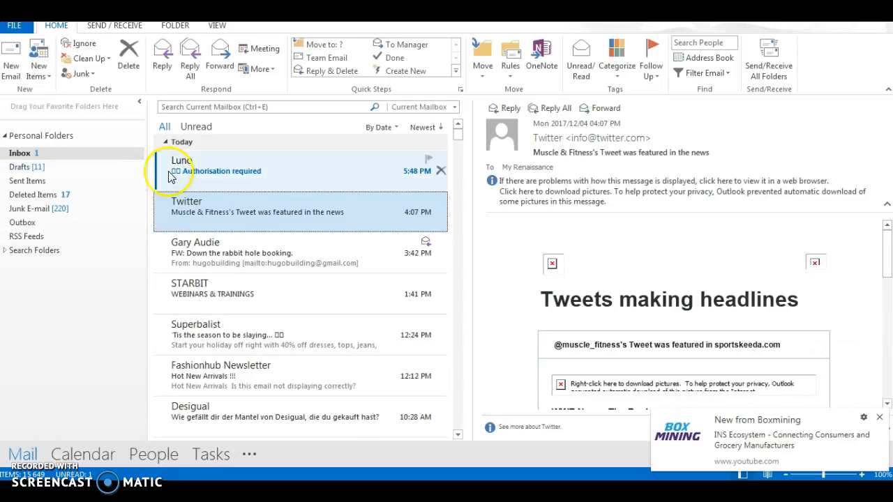
Follow the AUTHORISE link in the Luno 'Authorisation required' email in Outlook
click(244, 170)
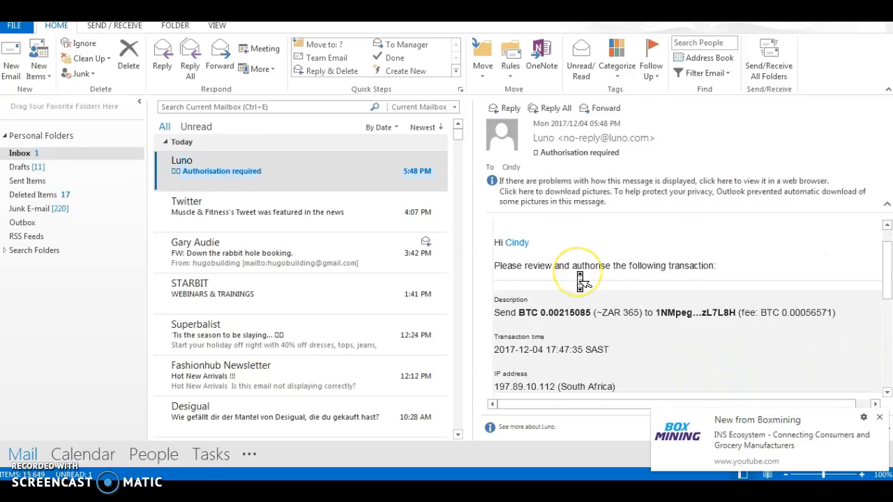
scroll(down, 3)
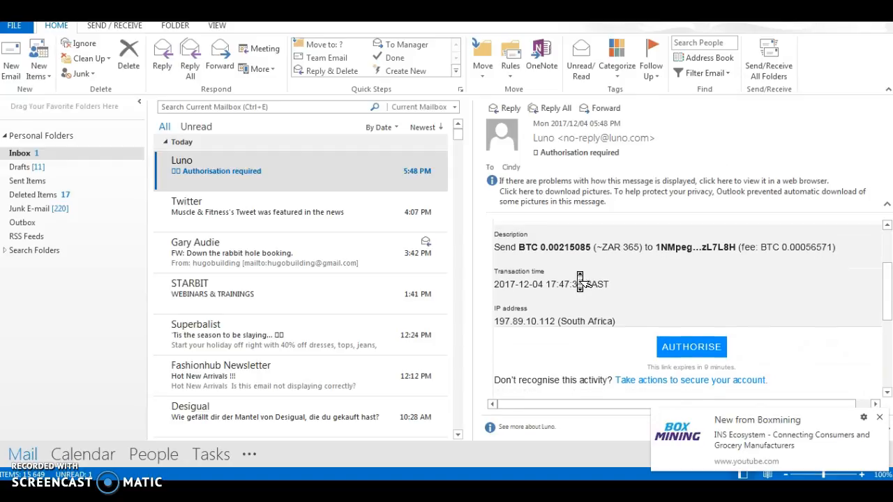
scroll(down, 3)
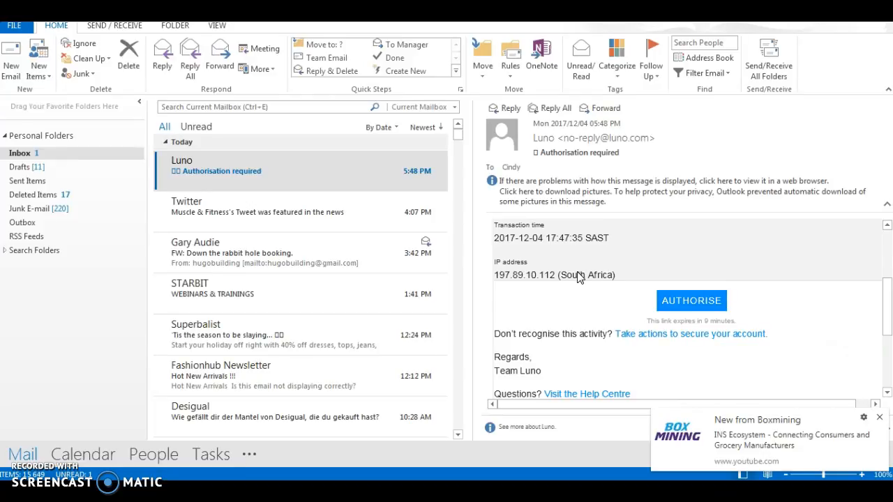
mouse_move(603, 293)
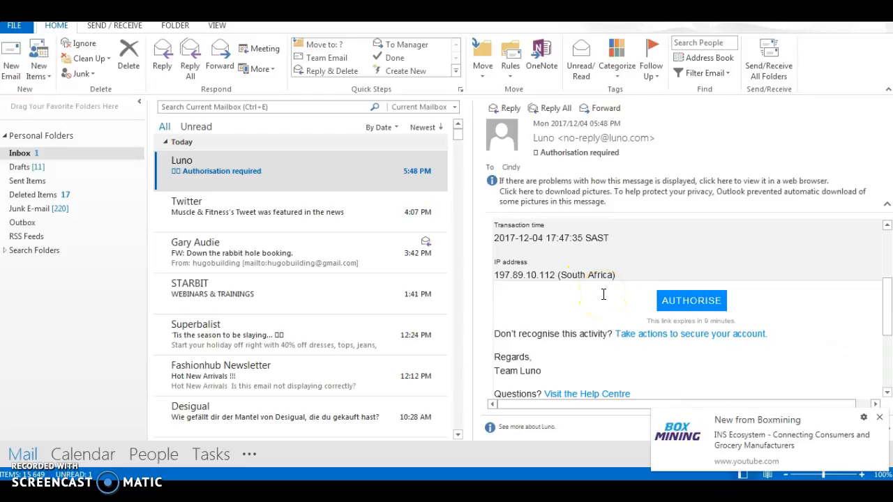
click(690, 300)
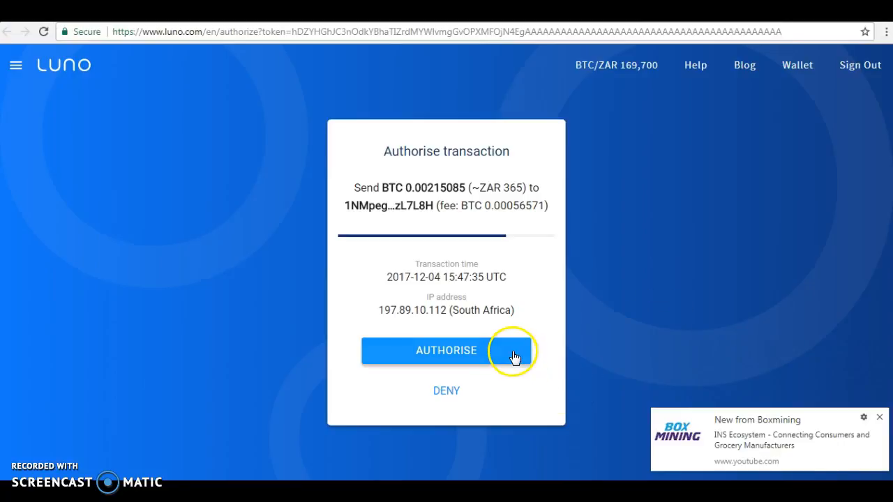
Authorise the BTC 0.00215085 transaction and proceed back to the wallet
click(446, 351)
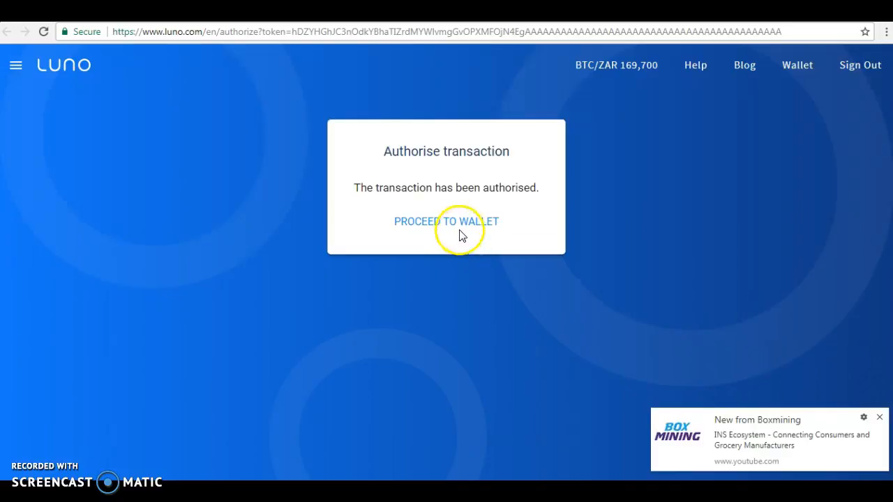
mouse_move(459, 194)
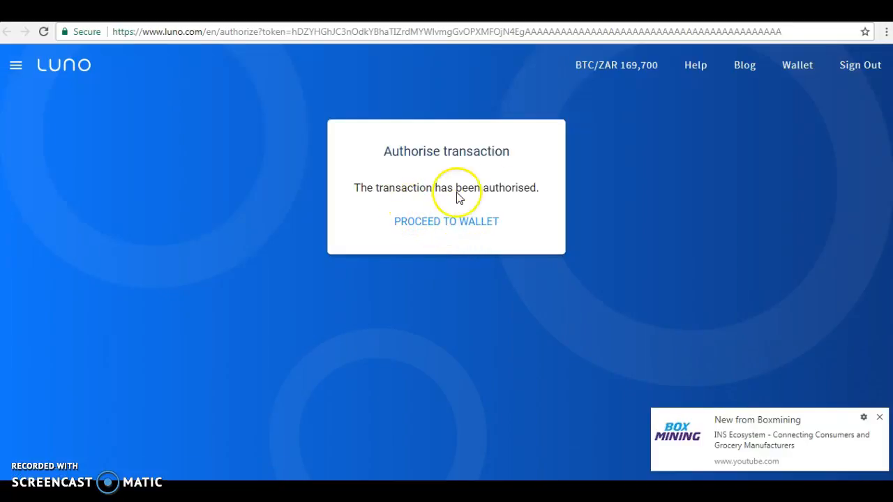
click(447, 220)
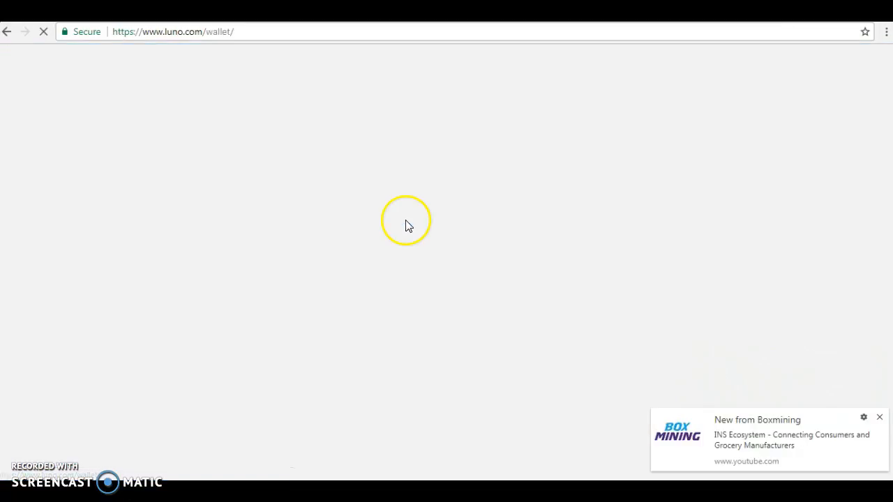